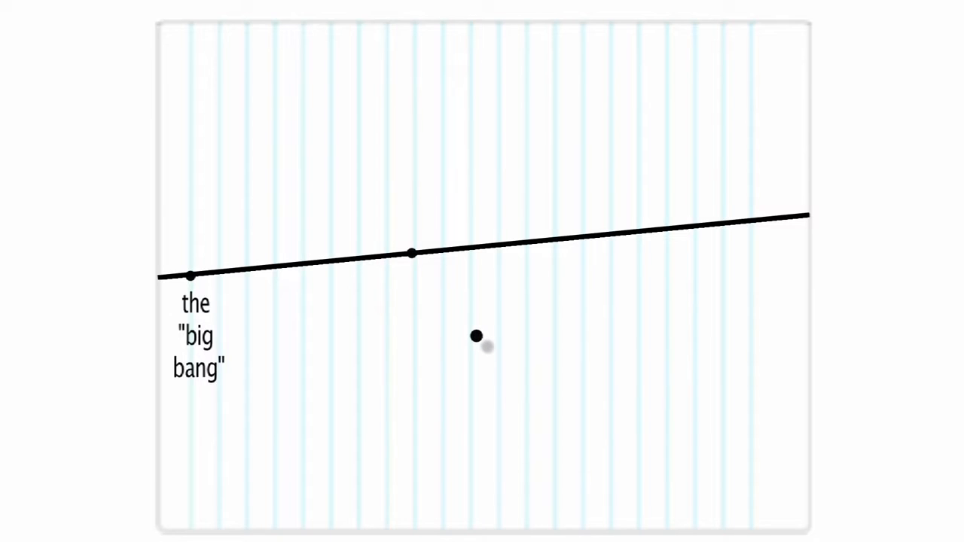
mouse_move(502, 359)
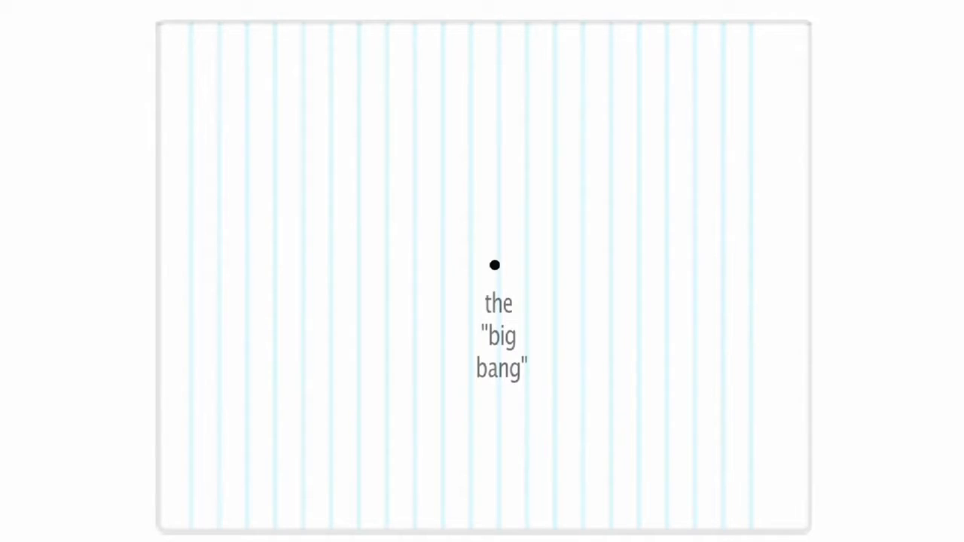
left_click(495, 265)
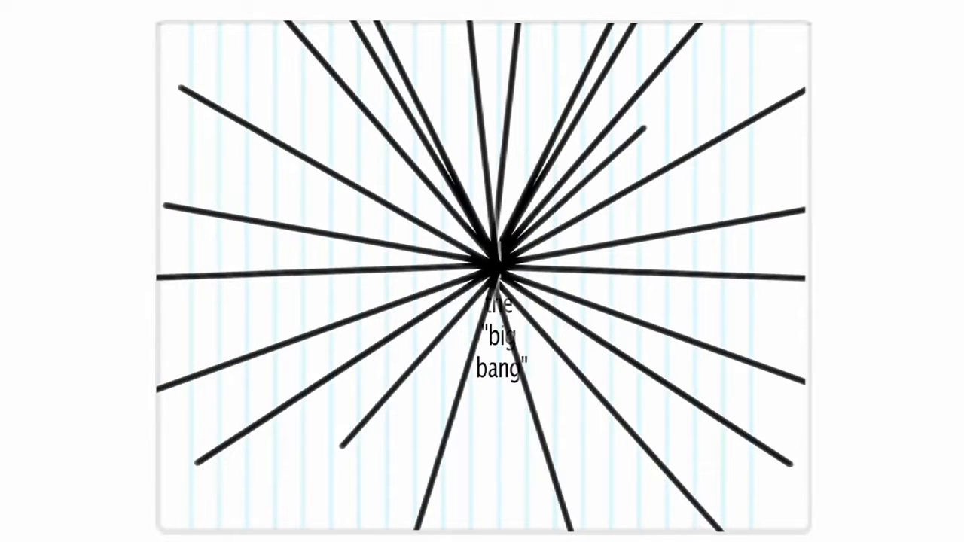